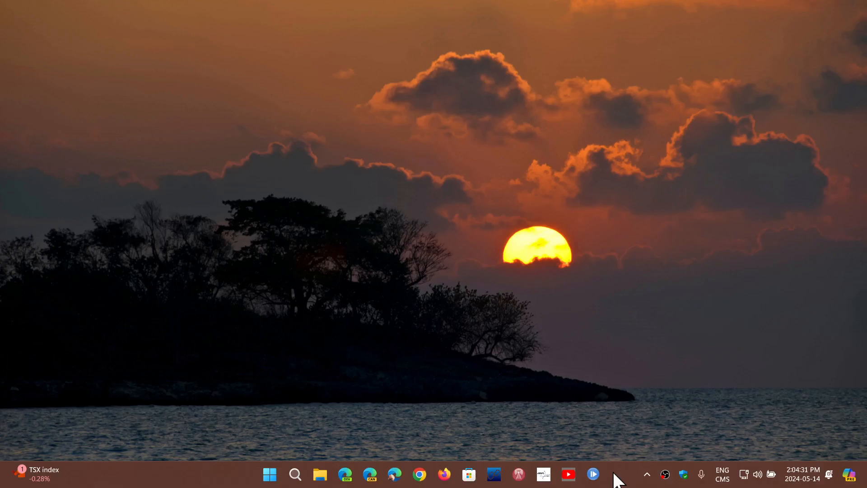
mouse_move(579, 340)
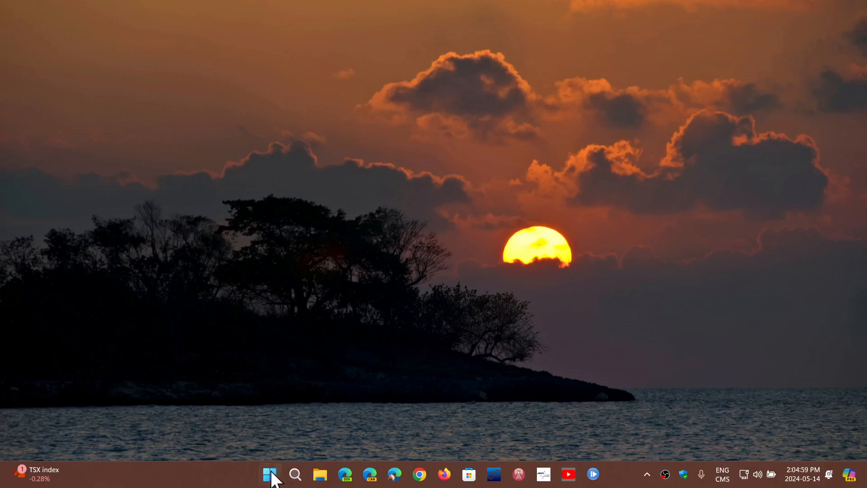
Step: Launch Settings from Start and go to the Windows Update page showing the device is up to date
left_click(271, 474)
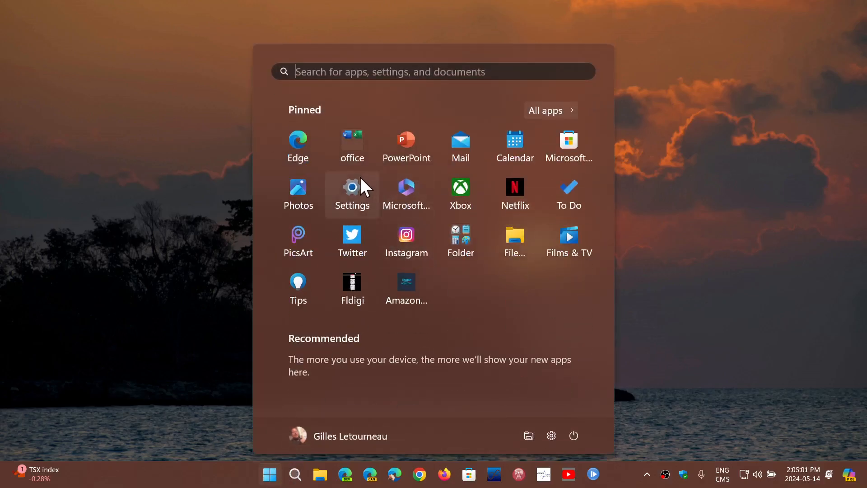
left_click(352, 187)
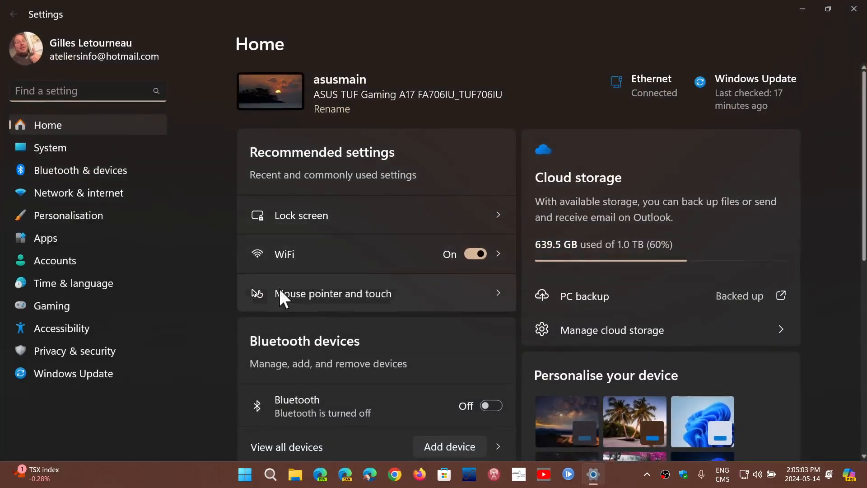
left_click(73, 374)
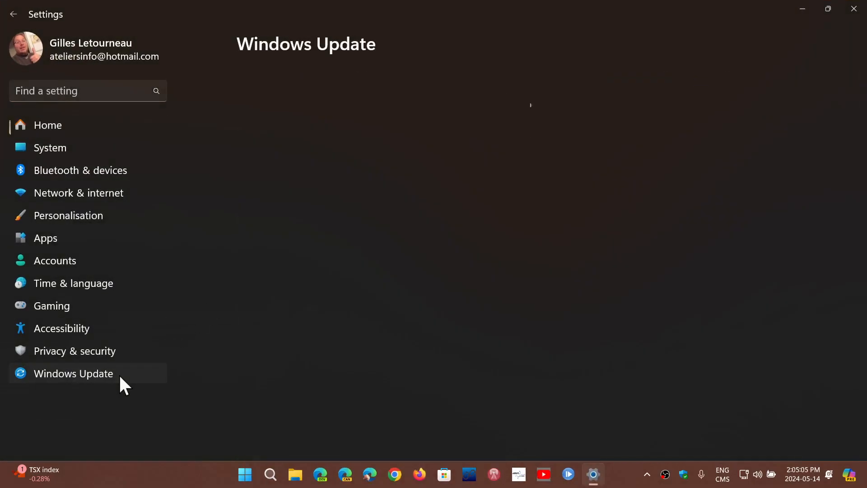
left_click(73, 374)
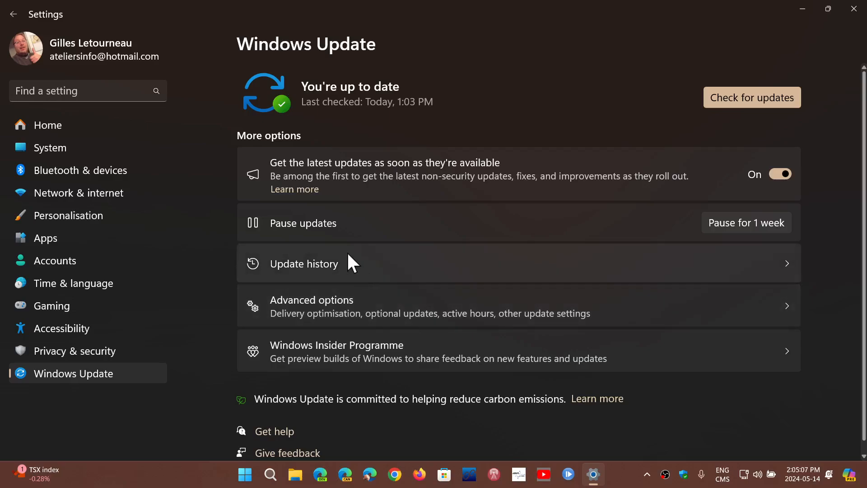
Step: Review Update history down to the 2024-05 Cumulative Update installed 2024-05-14, then return to the top
left_click(303, 263)
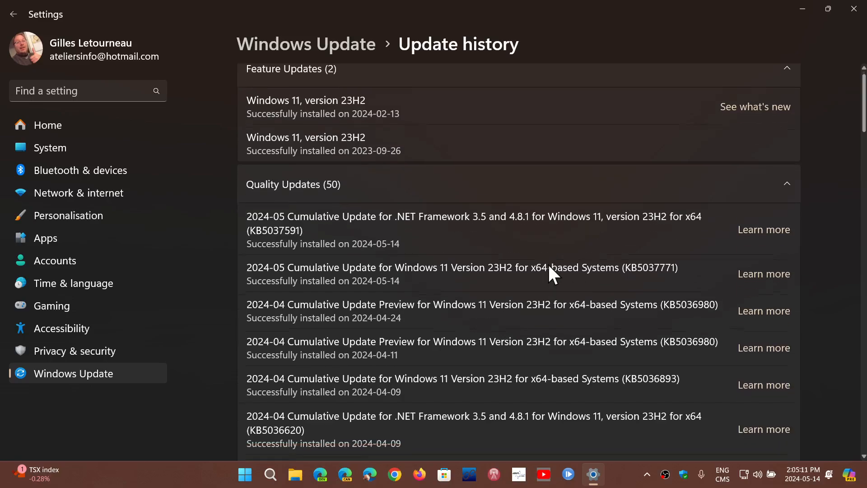
scroll("down", 3)
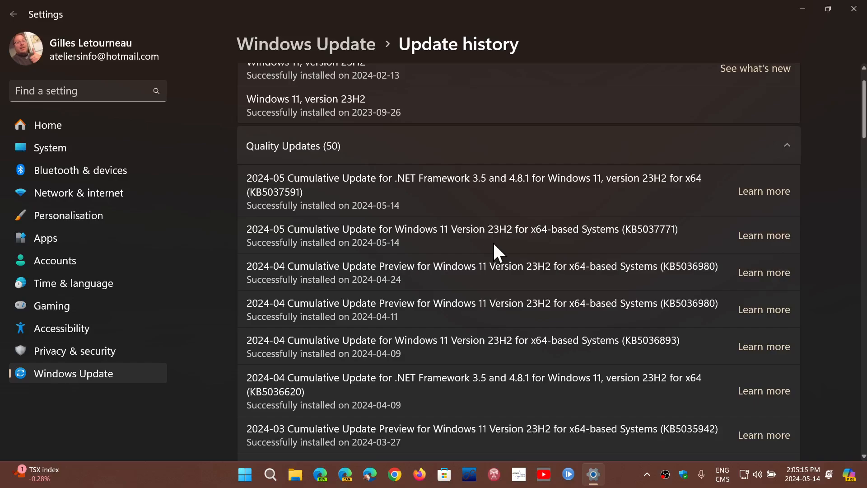
scroll("down", 3)
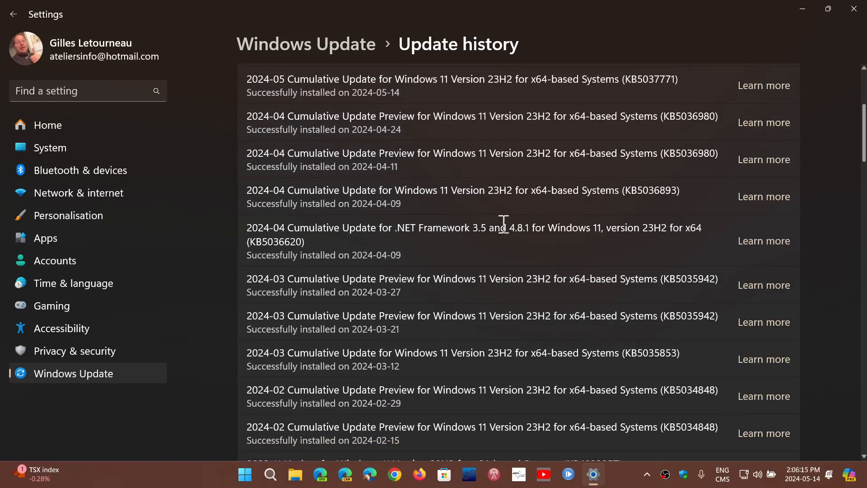
scroll("up", 3)
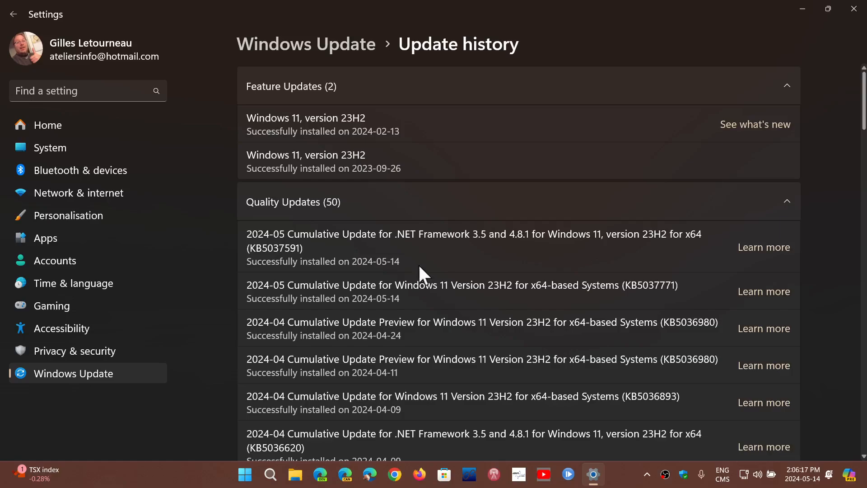
mouse_move(601, 172)
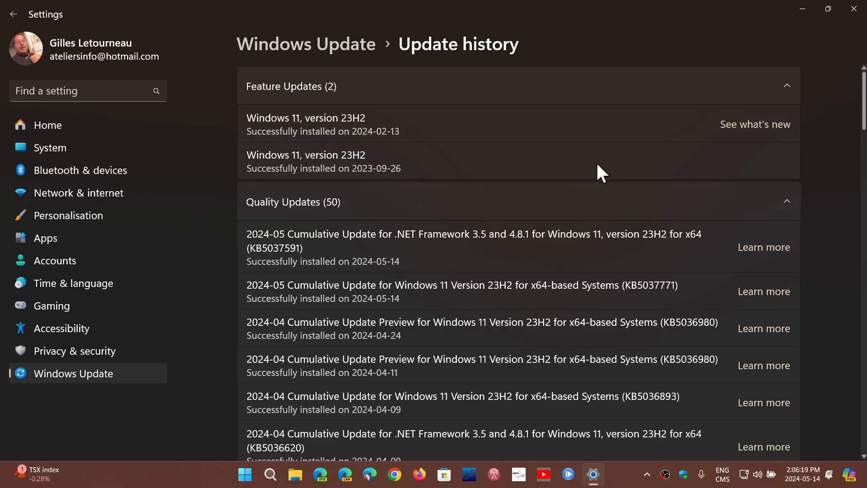
mouse_move(854, 10)
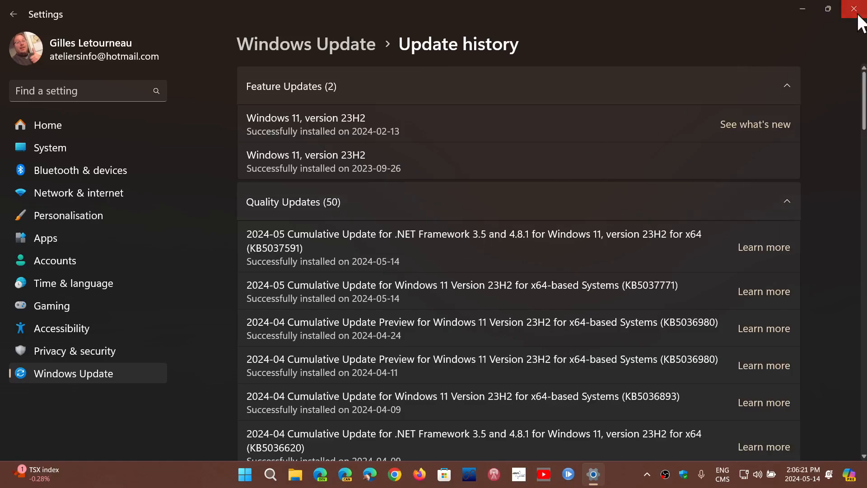
Step: Close Settings and search for the winver run command from the taskbar
left_click(856, 9)
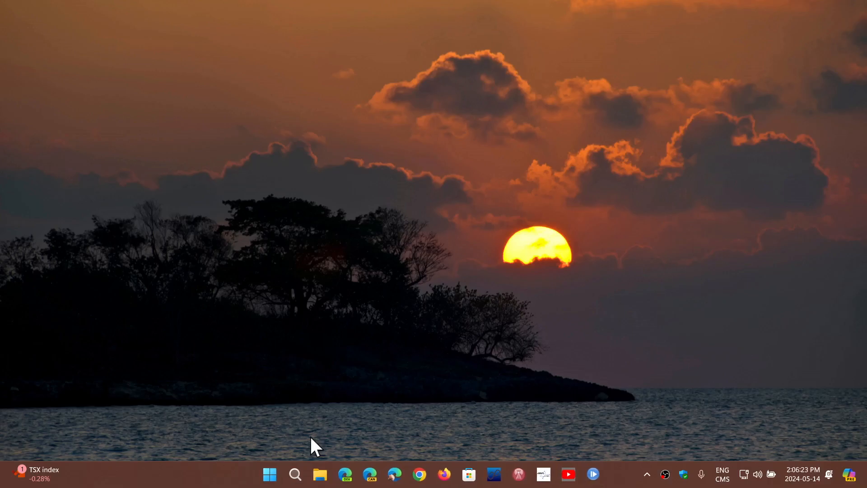
left_click(295, 474)
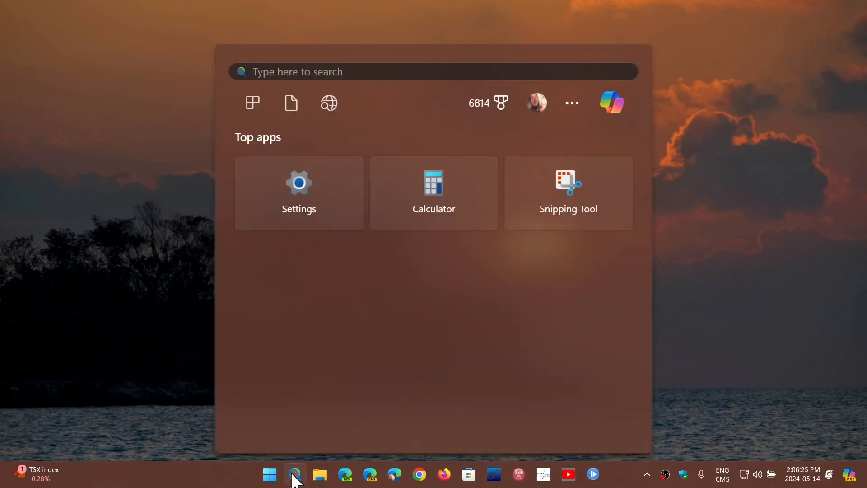
type("word")
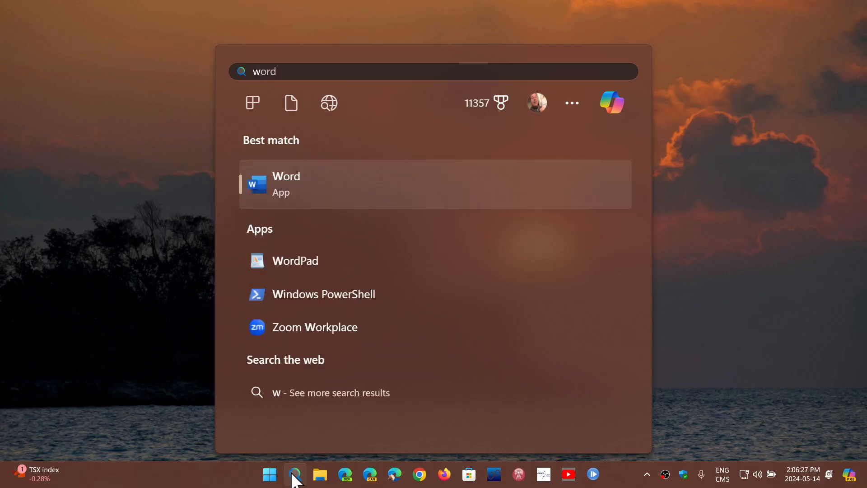
type("winver")
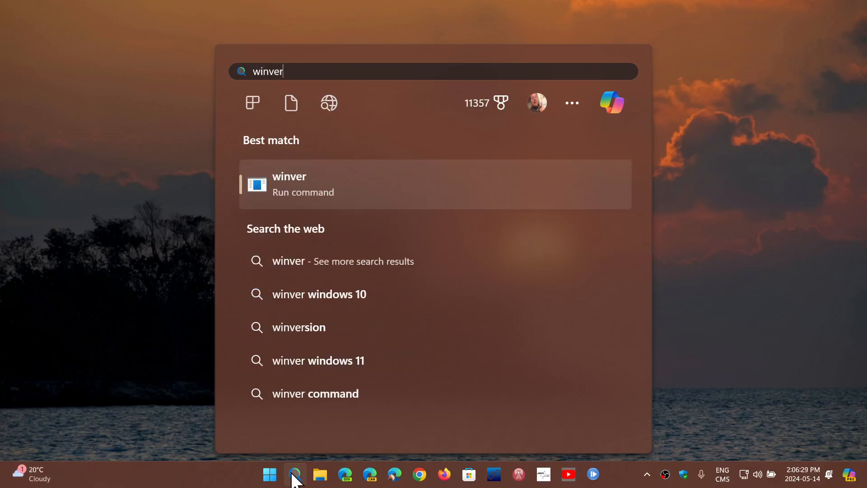
mouse_move(399, 197)
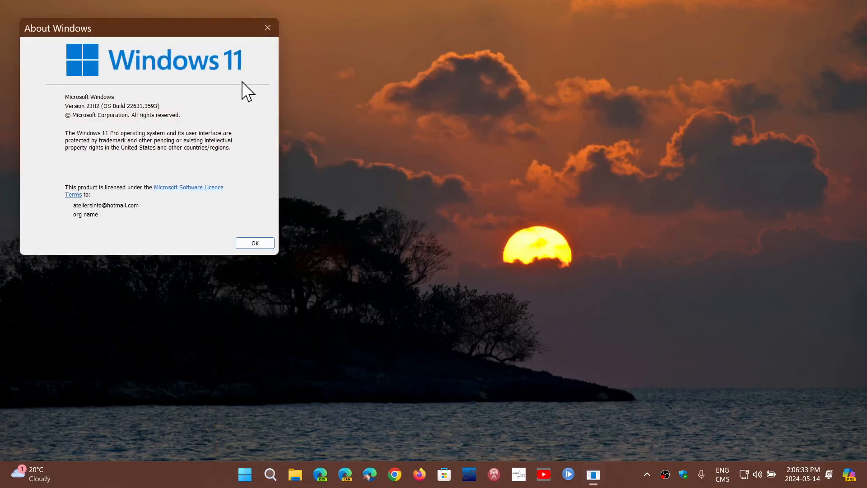
mouse_move(179, 59)
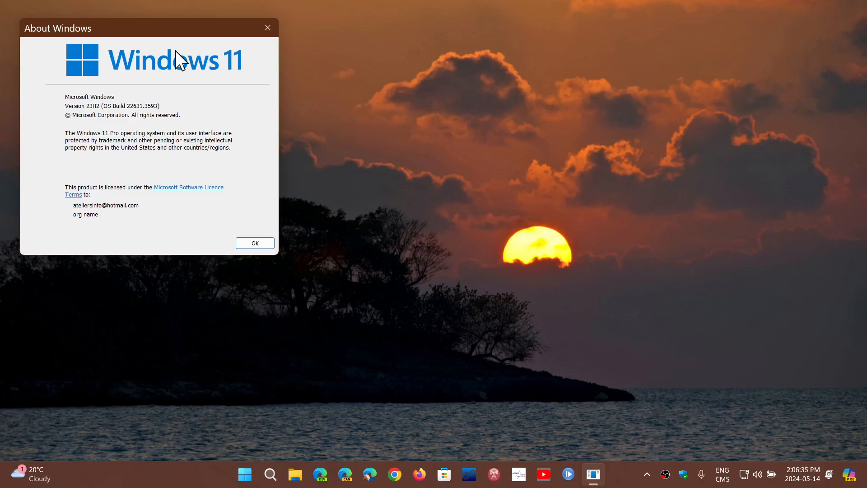
mouse_move(192, 47)
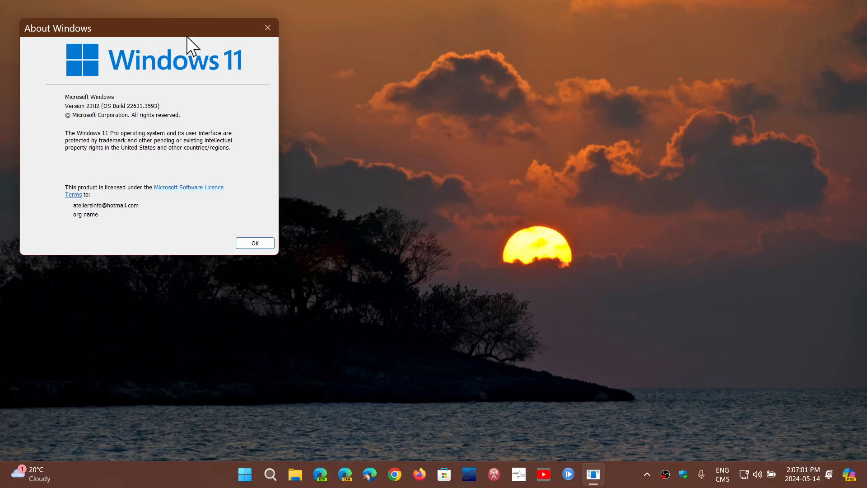
Step: Dismiss the About Windows dialog showing Version 23H2 (OS Build 22631.3593)
left_click(255, 243)
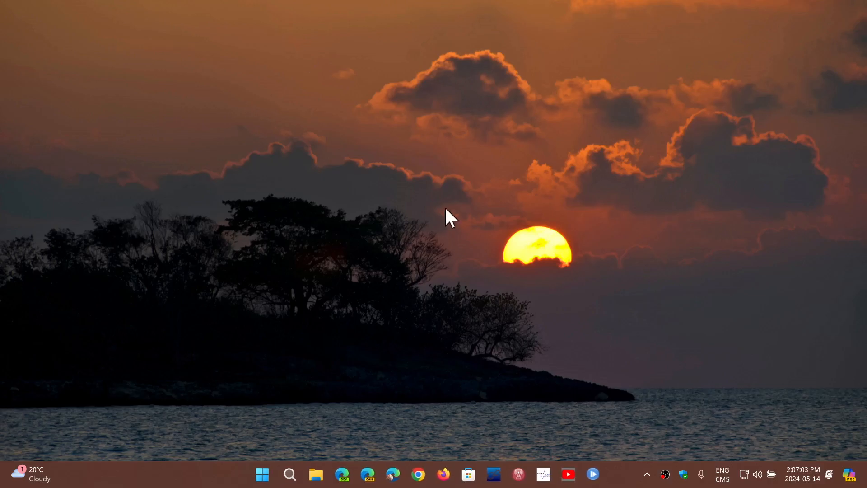
mouse_move(622, 477)
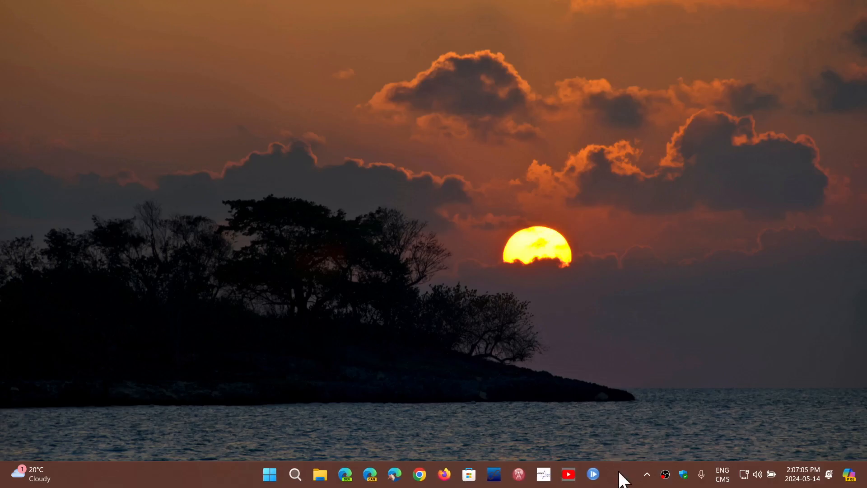